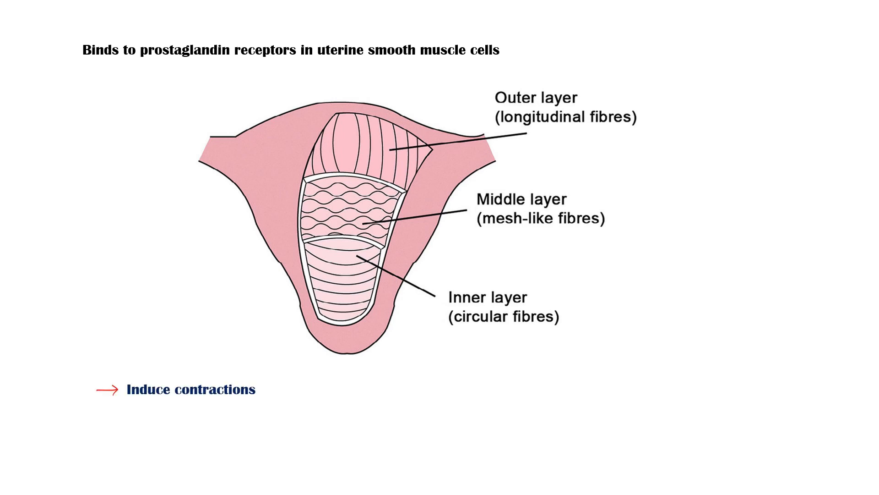
{"action": "type", "text": "Cervical dilation :- degradation of collagen + increased cer"}
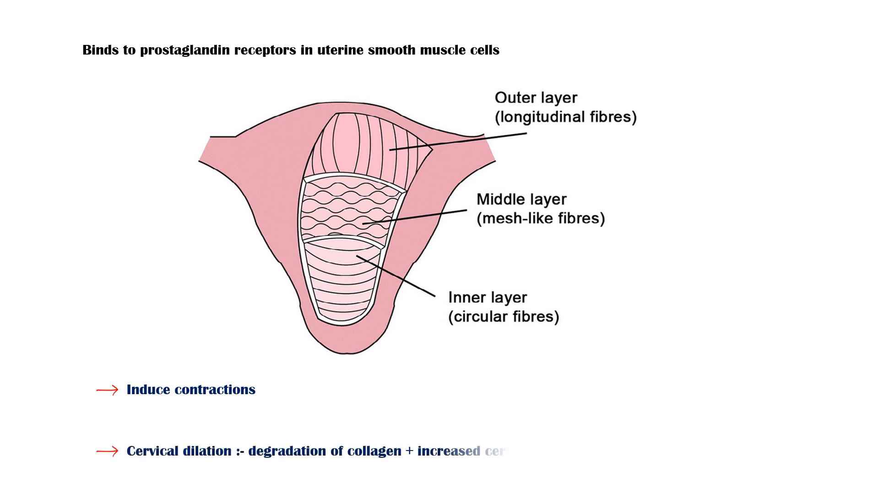